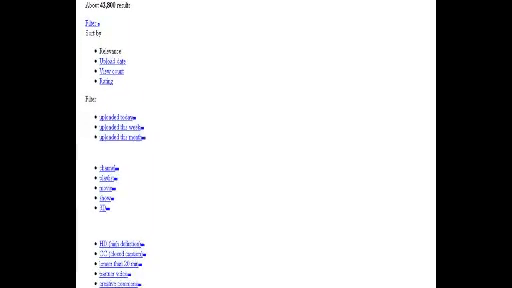
scroll("down", 3)
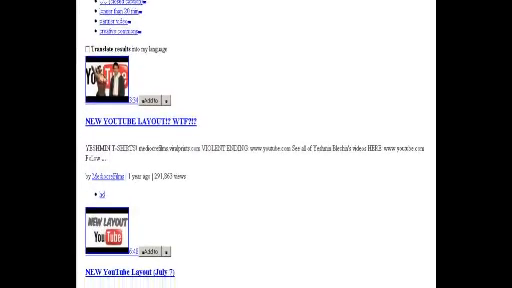
scroll("down", 3)
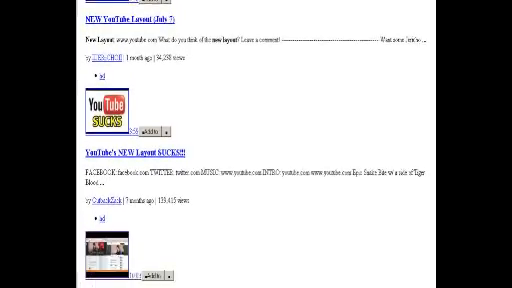
scroll("down", 3)
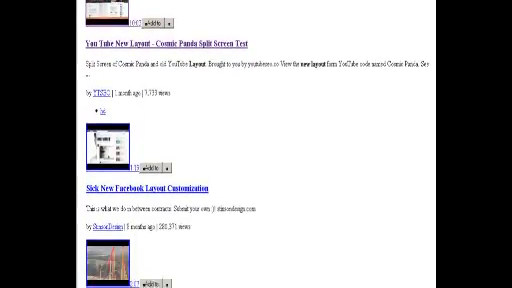
scroll("down", 3)
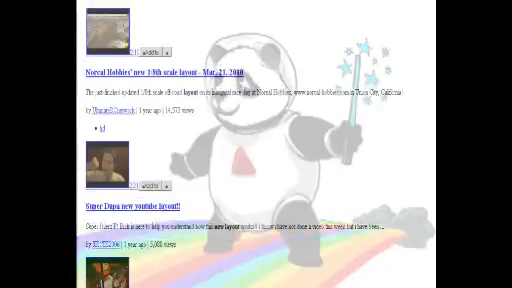
scroll("down", 3)
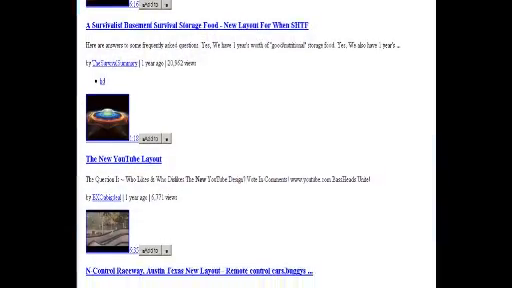
scroll("down", 3)
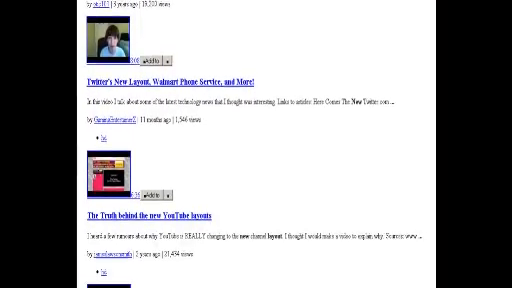
scroll("down", 3)
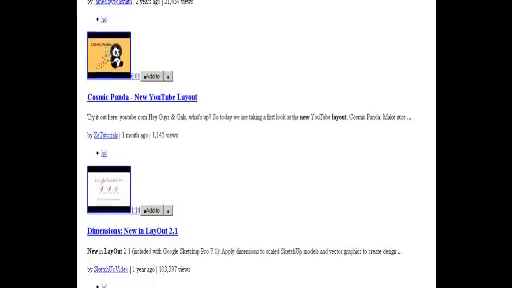
scroll("down", 3)
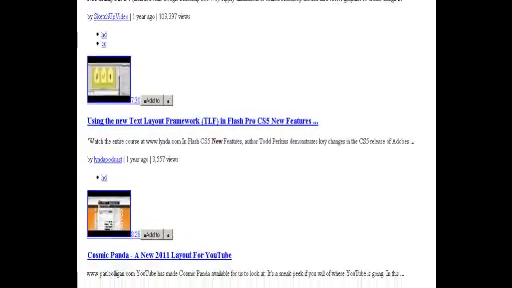
scroll("down", 3)
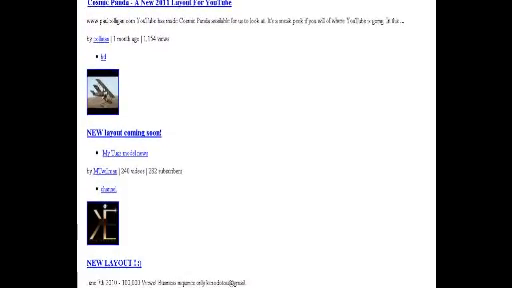
scroll("down", 3)
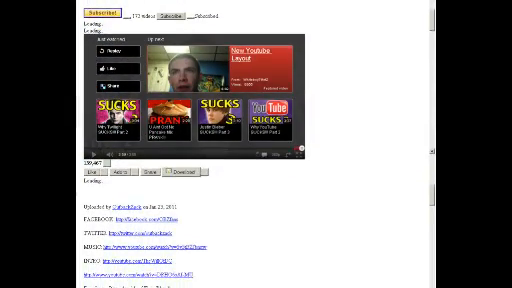
scroll("down", 3)
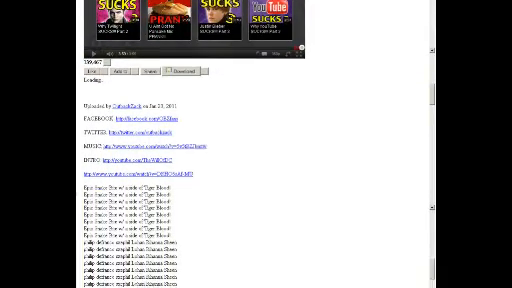
scroll("down", 3)
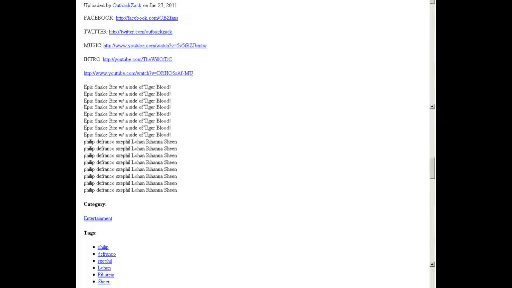
scroll("down", 3)
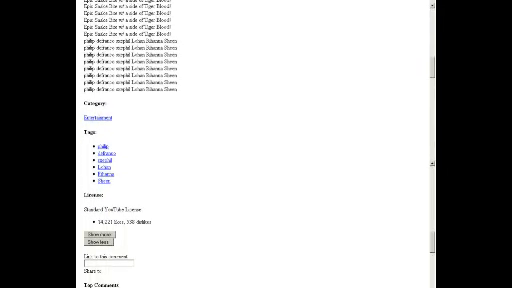
scroll("down", 3)
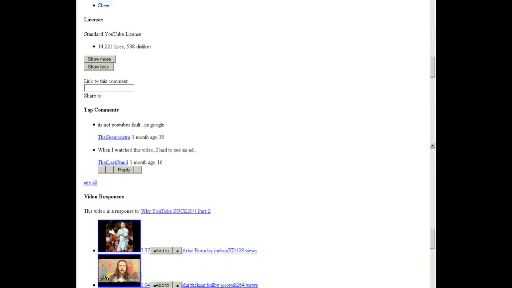
scroll("down", 3)
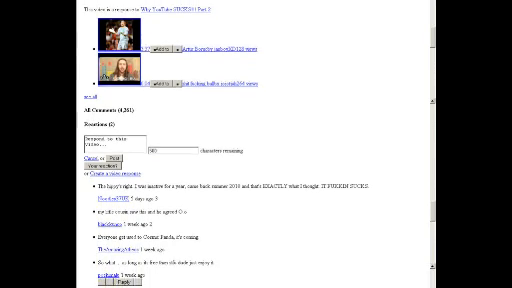
scroll("down", 3)
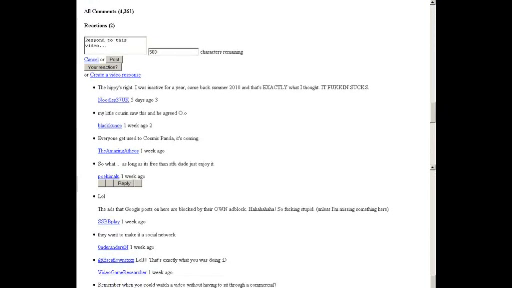
scroll("down", 3)
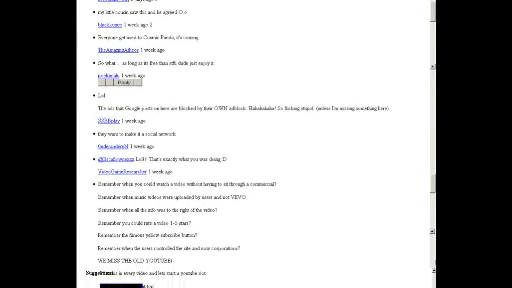
scroll("down", 3)
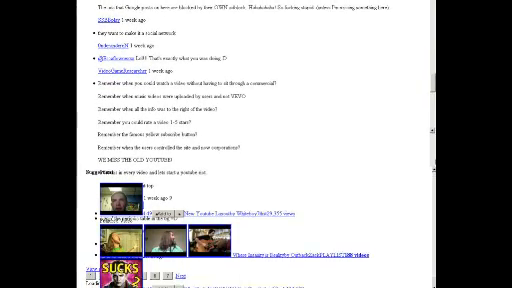
scroll("down", 3)
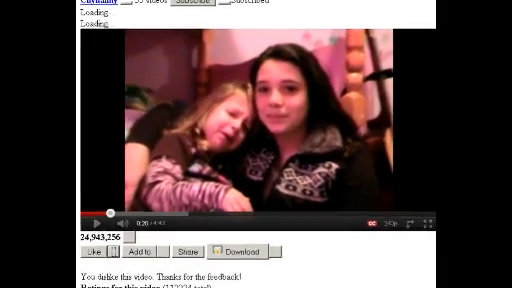
scroll("down", 3)
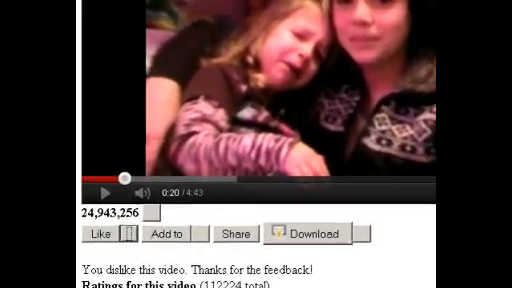